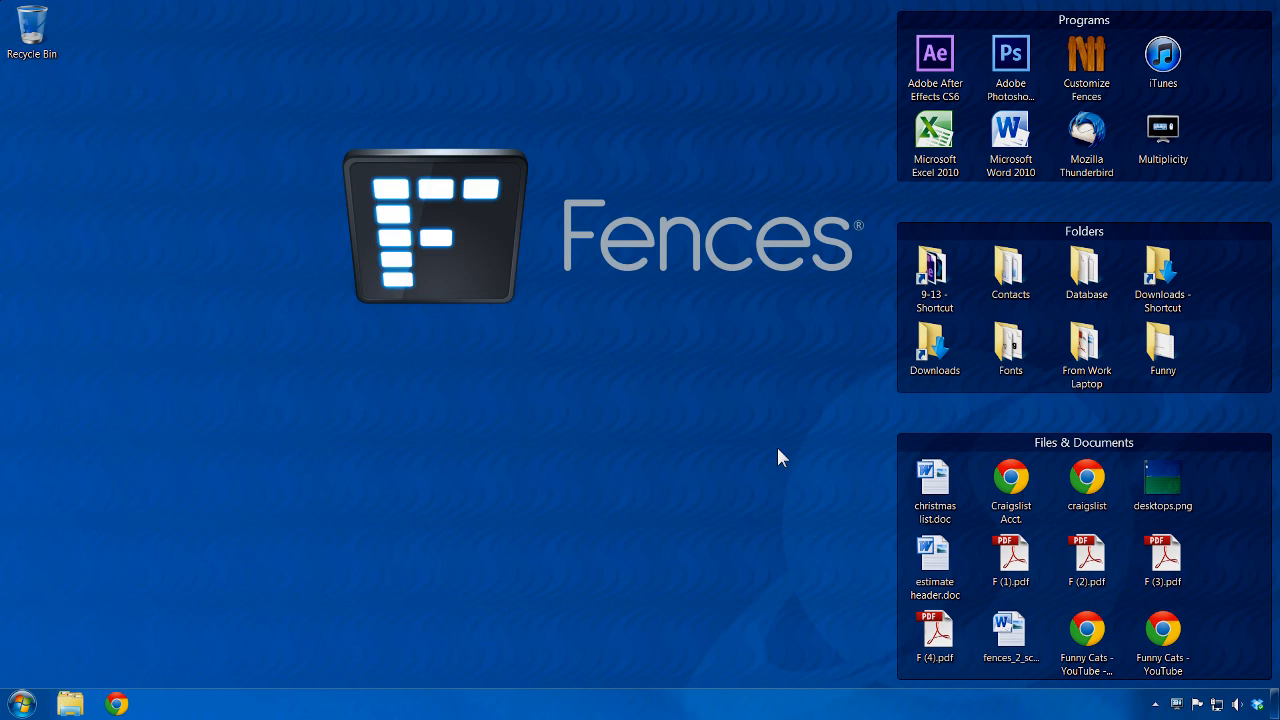
{"action": "mouse_move", "coordinate": [876, 588]}
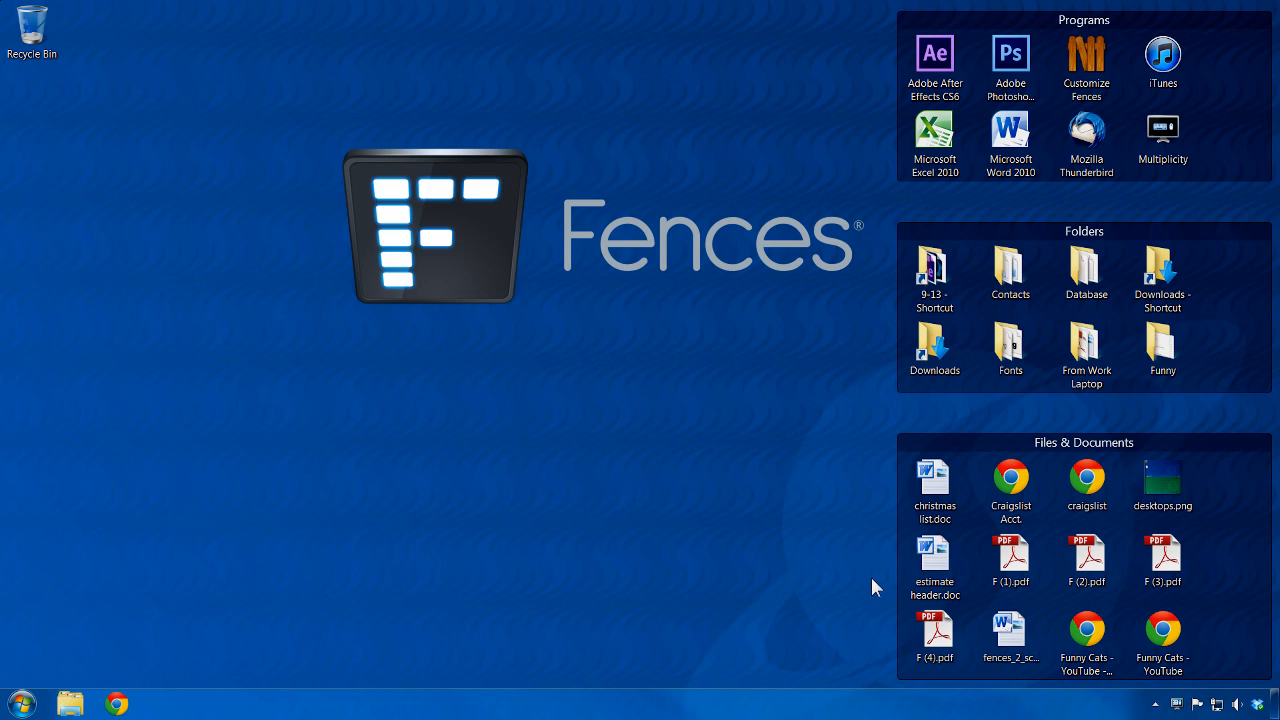
{"action": "mouse_move", "coordinate": [844, 376]}
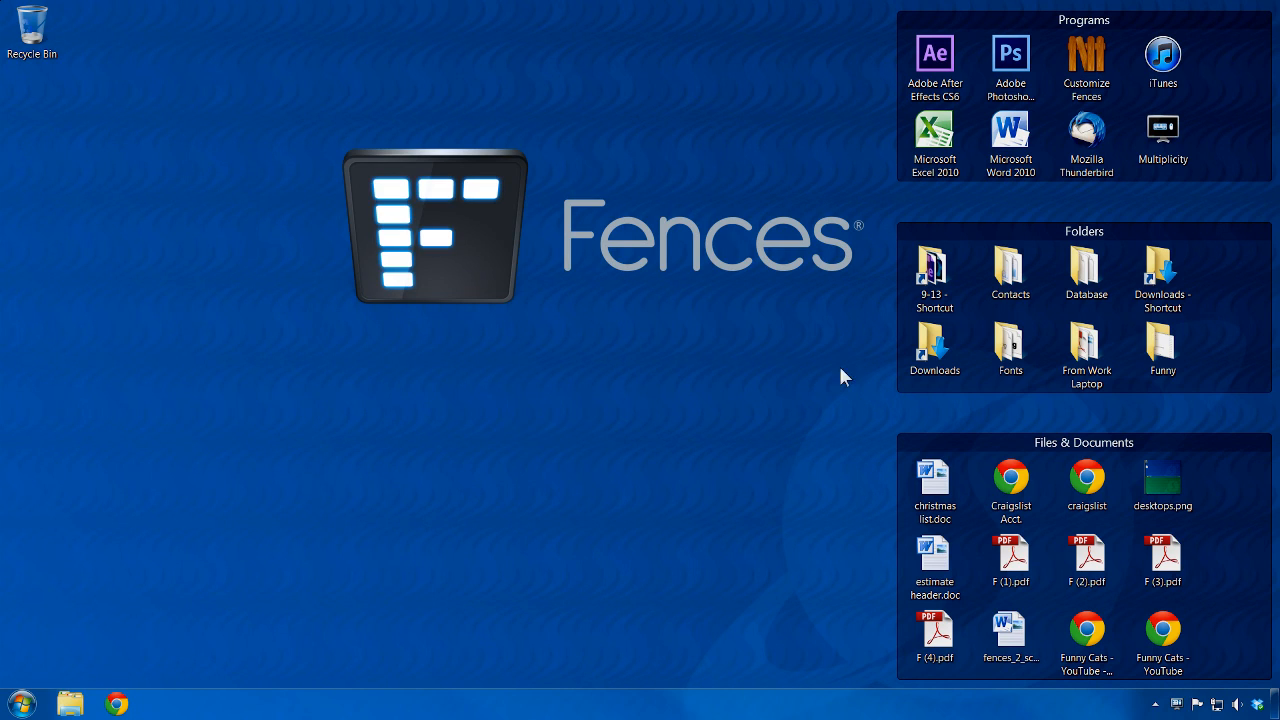
{"action": "mouse_move", "coordinate": [856, 574]}
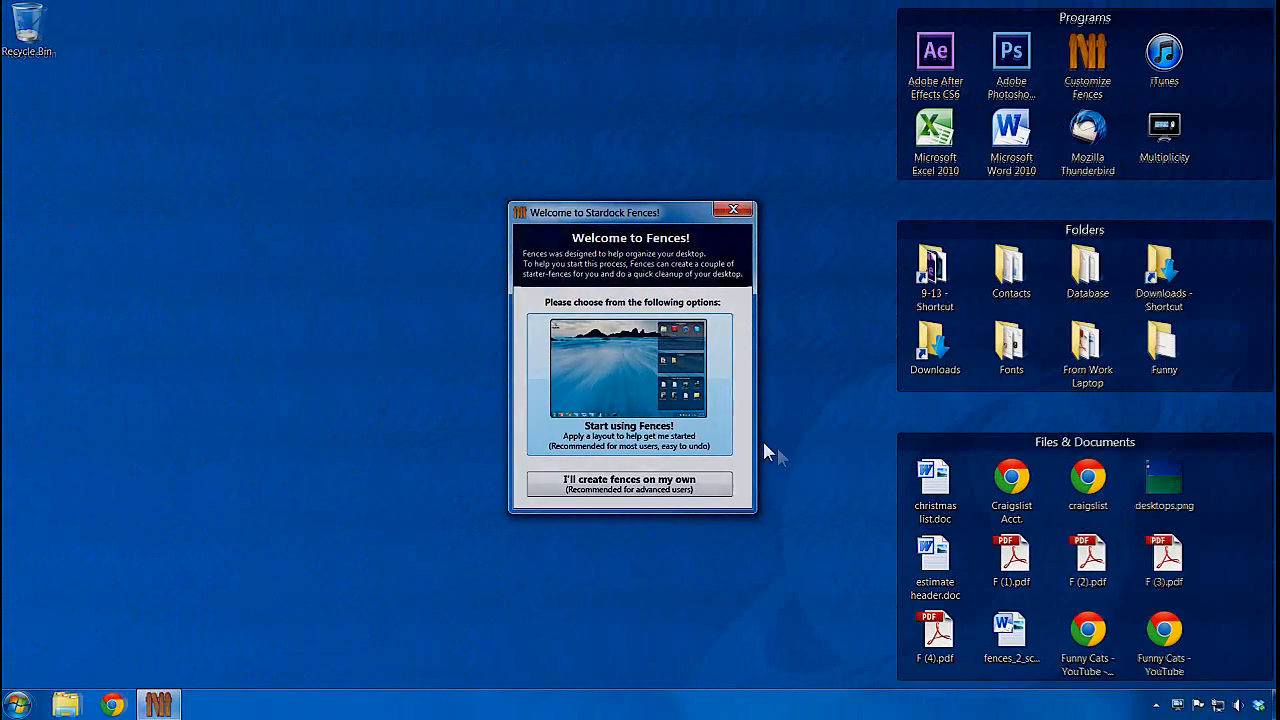
Dismiss the Welcome to Fences prompt, choosing to create fences manually.
{"action": "left_click", "coordinate": [732, 210]}
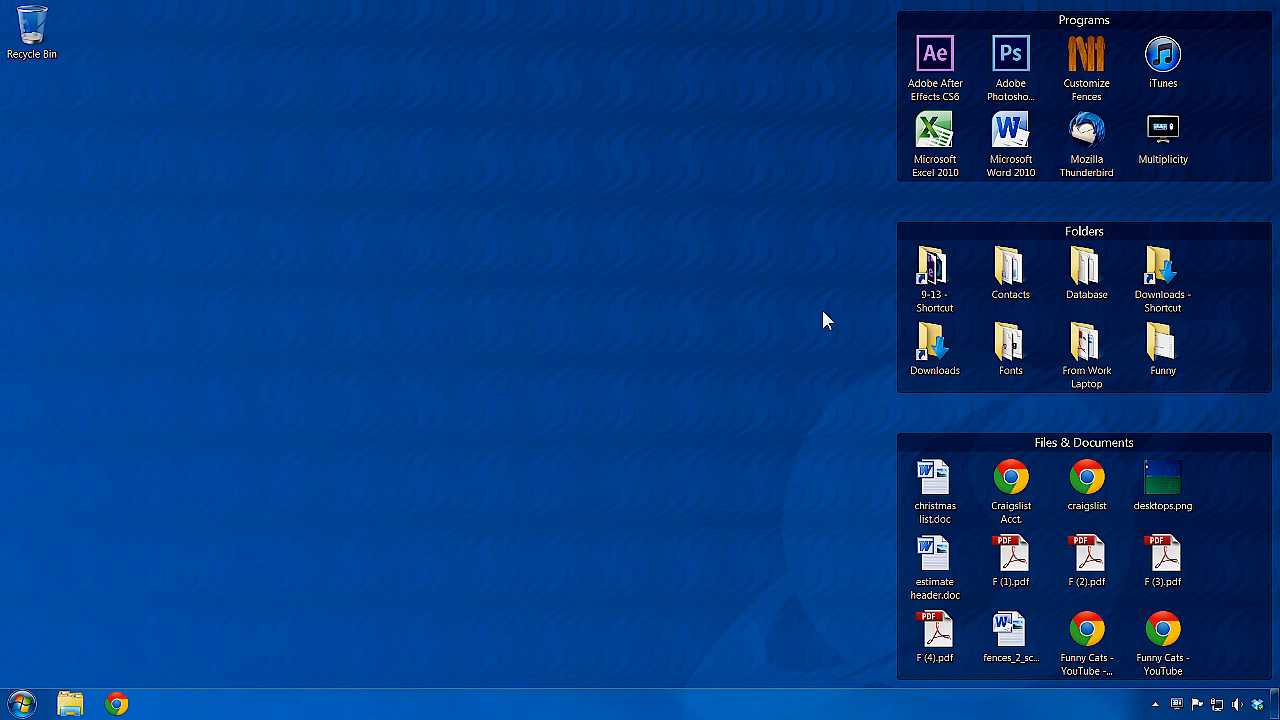
{"action": "mouse_move", "coordinate": [876, 558]}
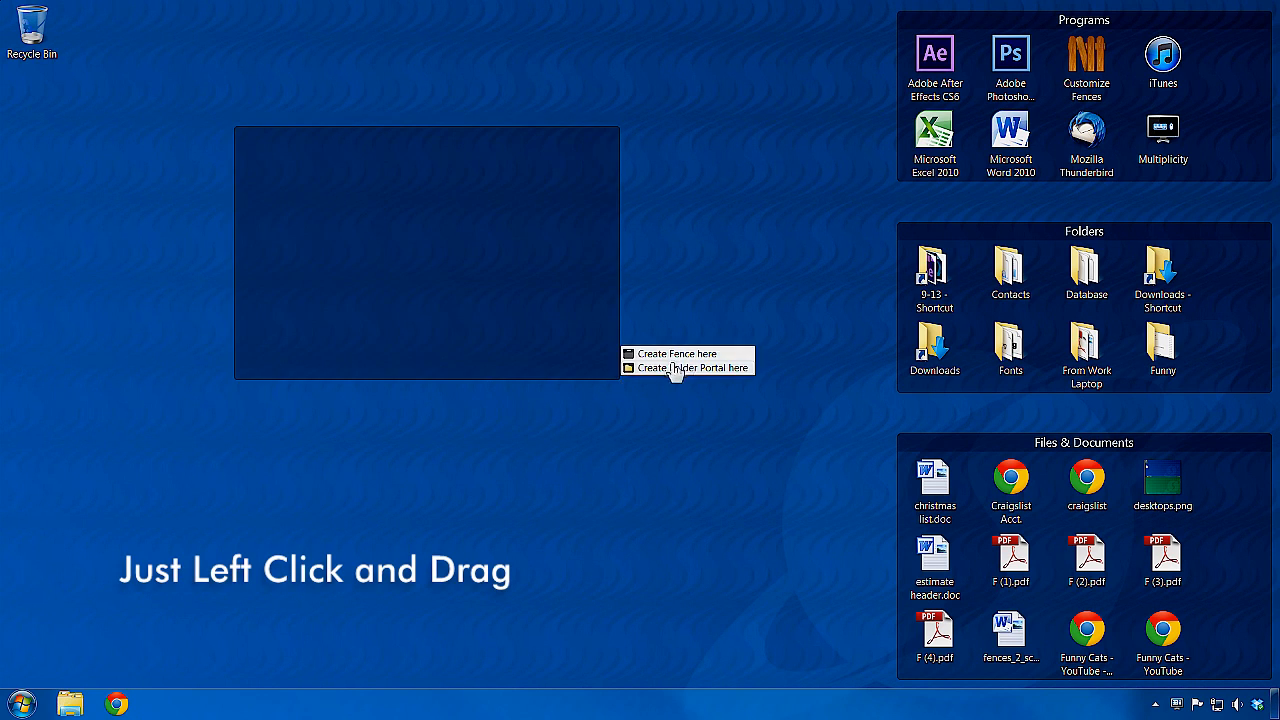
Create a fence named contract, move the four PDFs into it, and add a Contacts folder portal.
{"action": "left_click", "coordinate": [676, 352]}
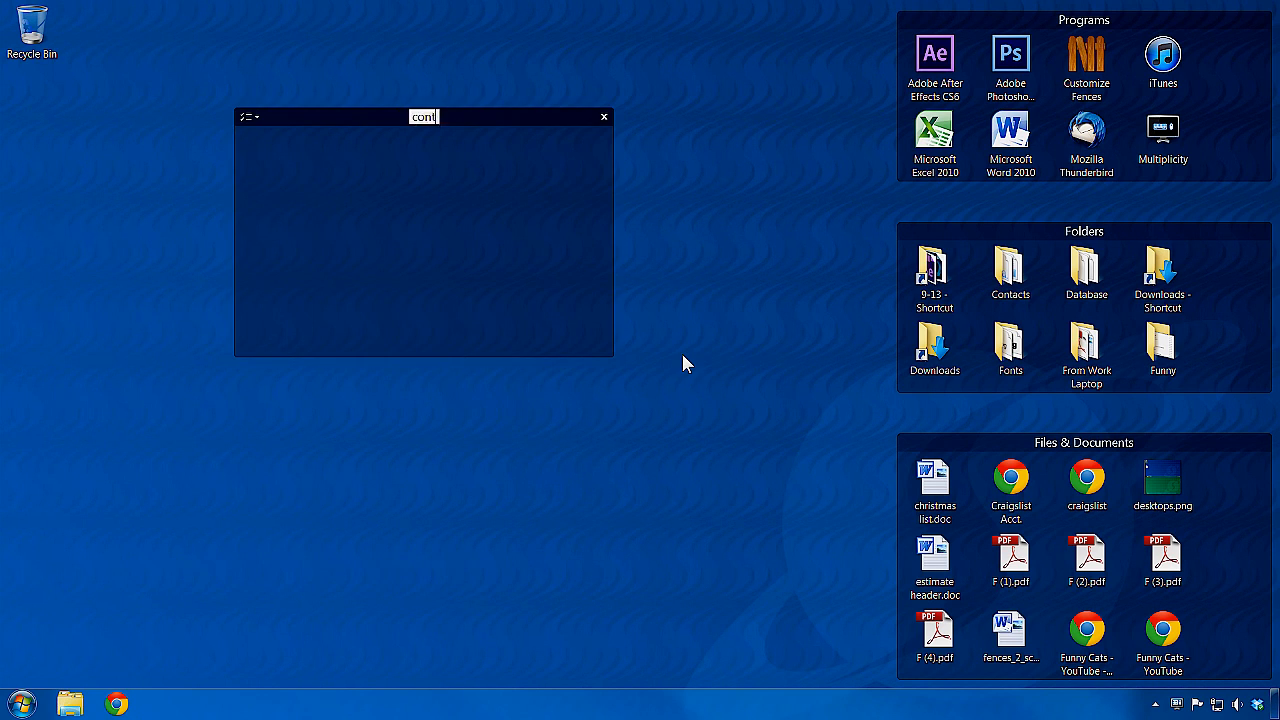
{"action": "type", "text": "ract"}
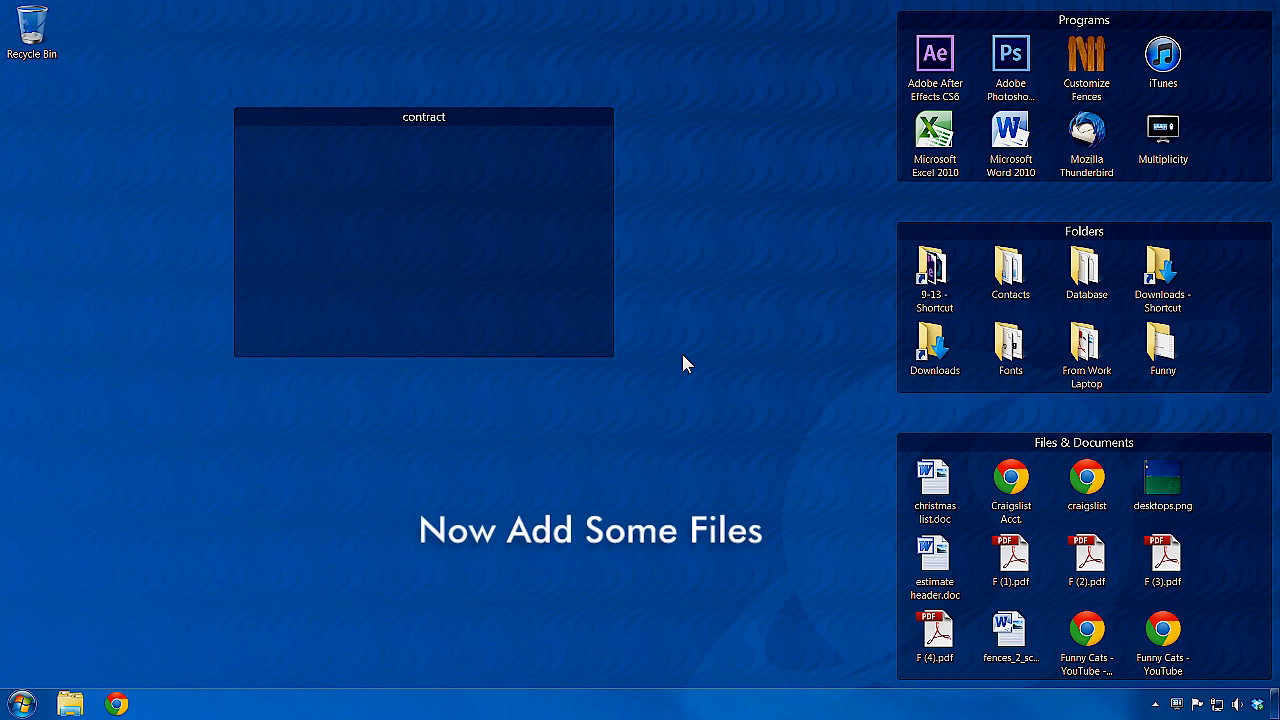
{"action": "left_click_drag", "start_coordinate": [936, 636], "coordinate": [548, 284]}
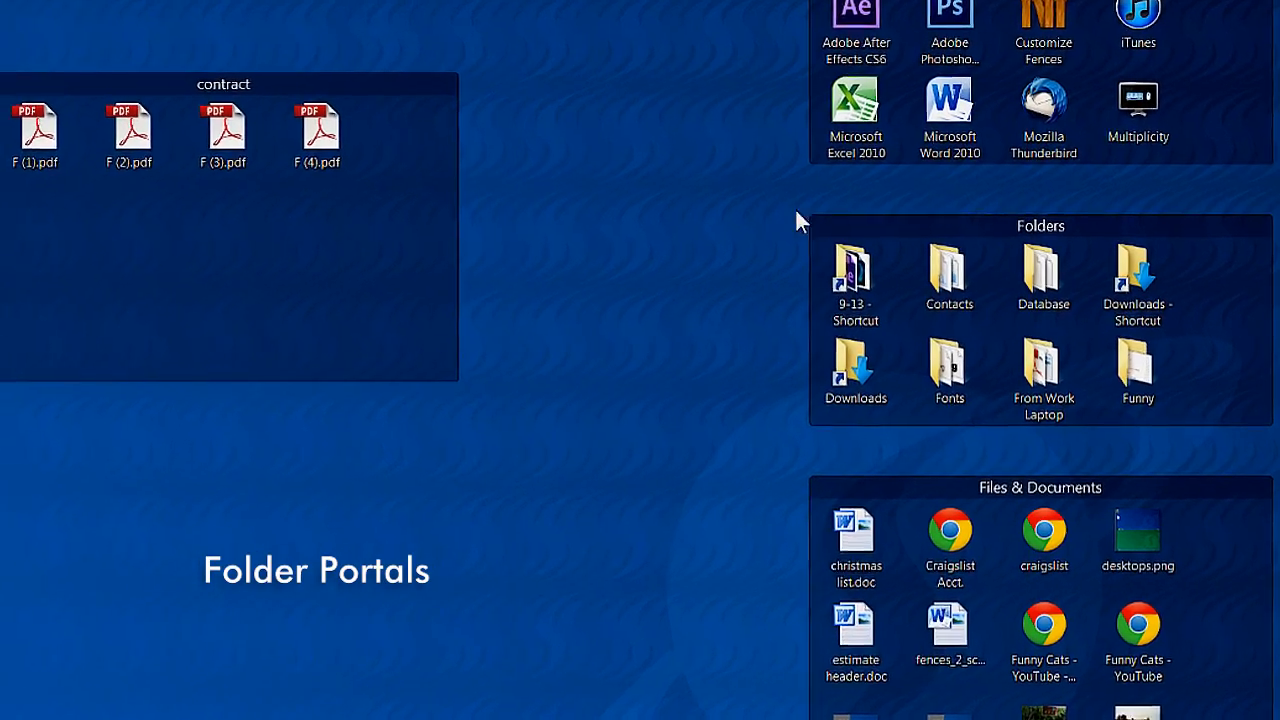
{"action": "right_click", "coordinate": [948, 280]}
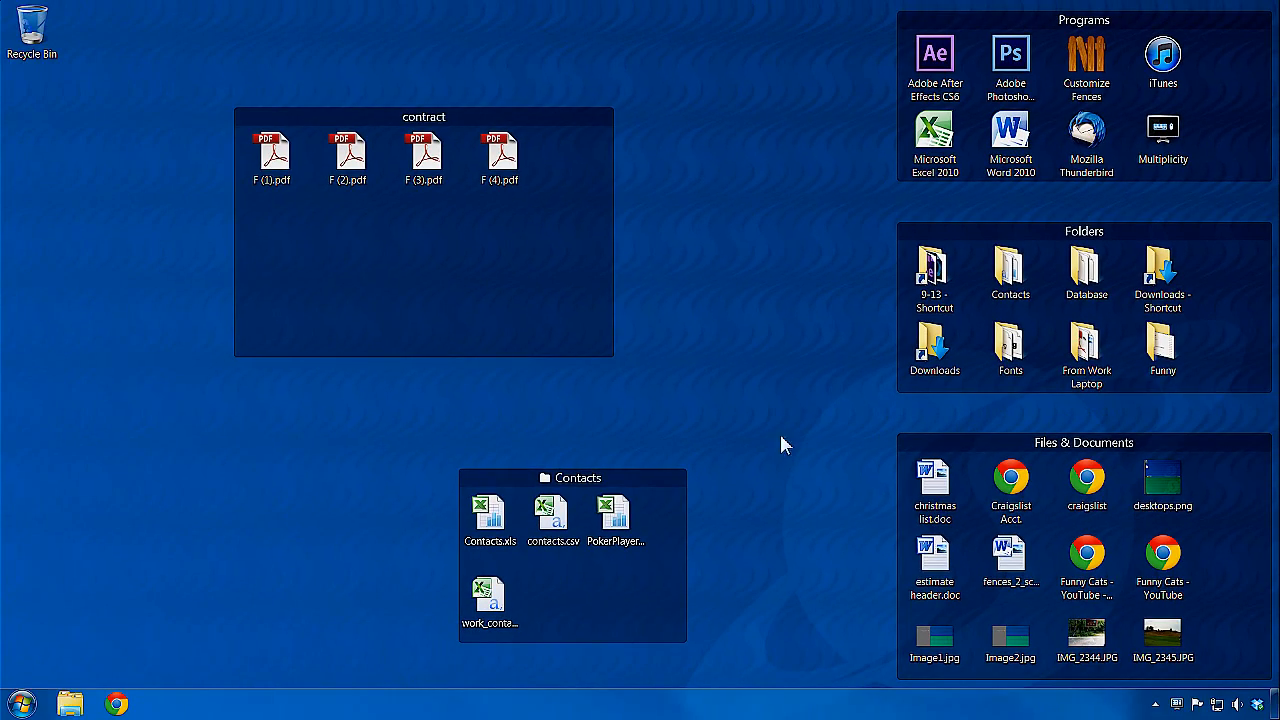
{"action": "mouse_move", "coordinate": [710, 548]}
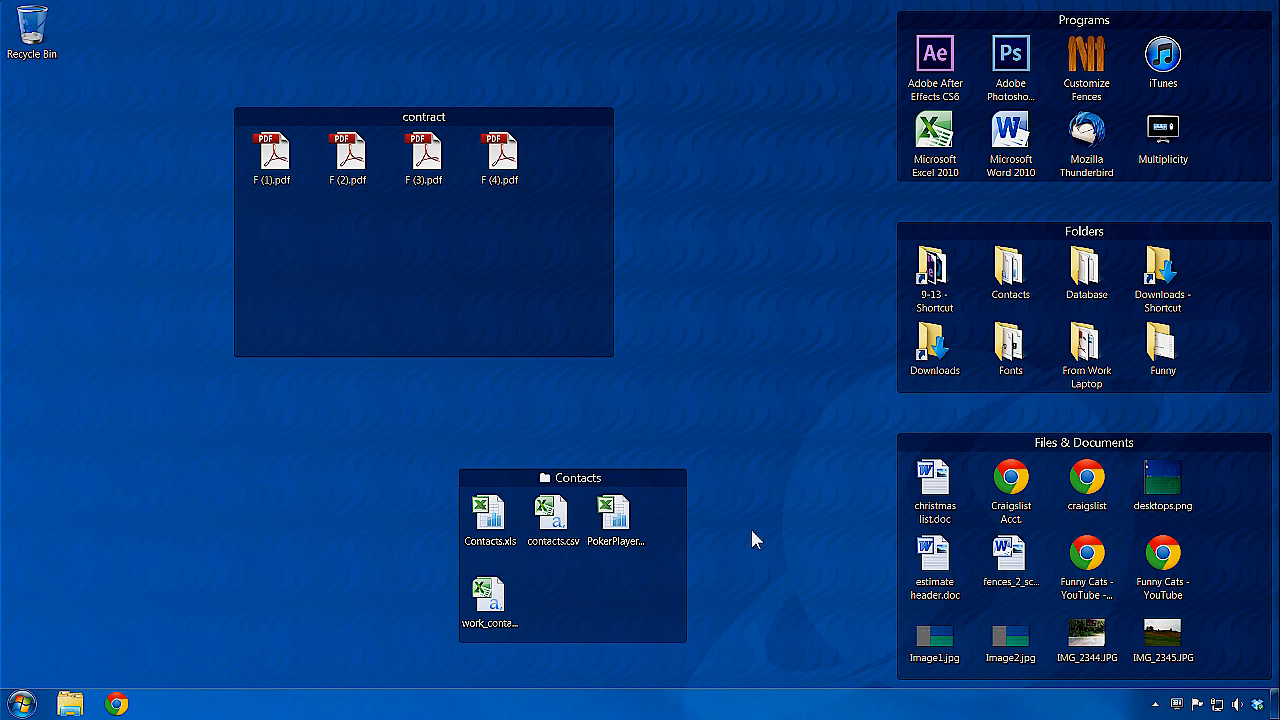
Re-sort the contract fence's PDFs so F (3).pdf comes first.
{"action": "left_click", "coordinate": [248, 118]}
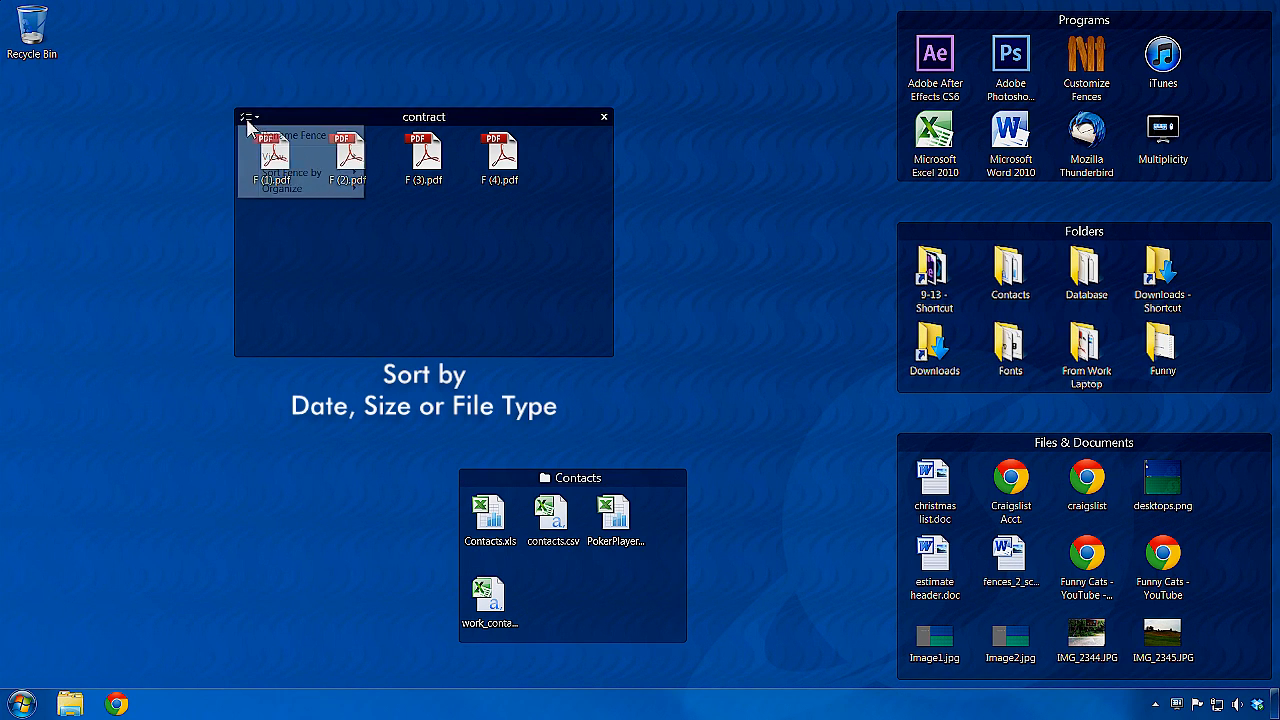
{"action": "left_click", "coordinate": [290, 172]}
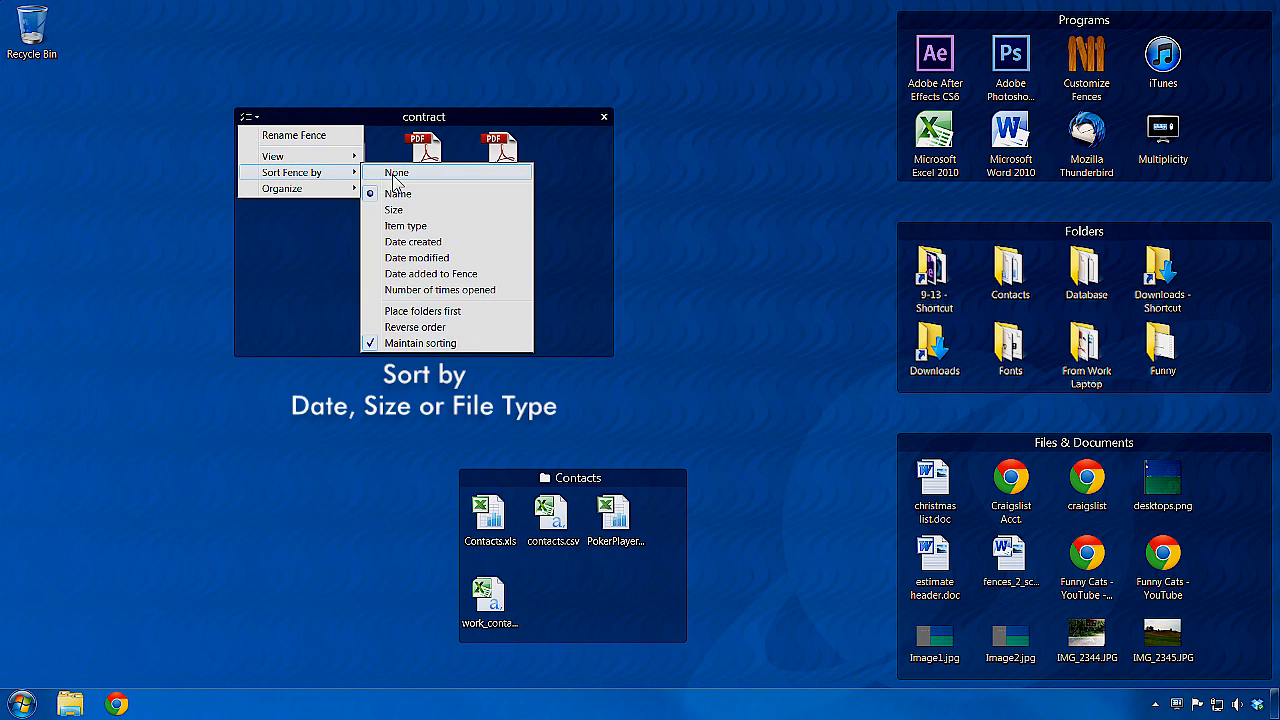
{"action": "left_click", "coordinate": [412, 240]}
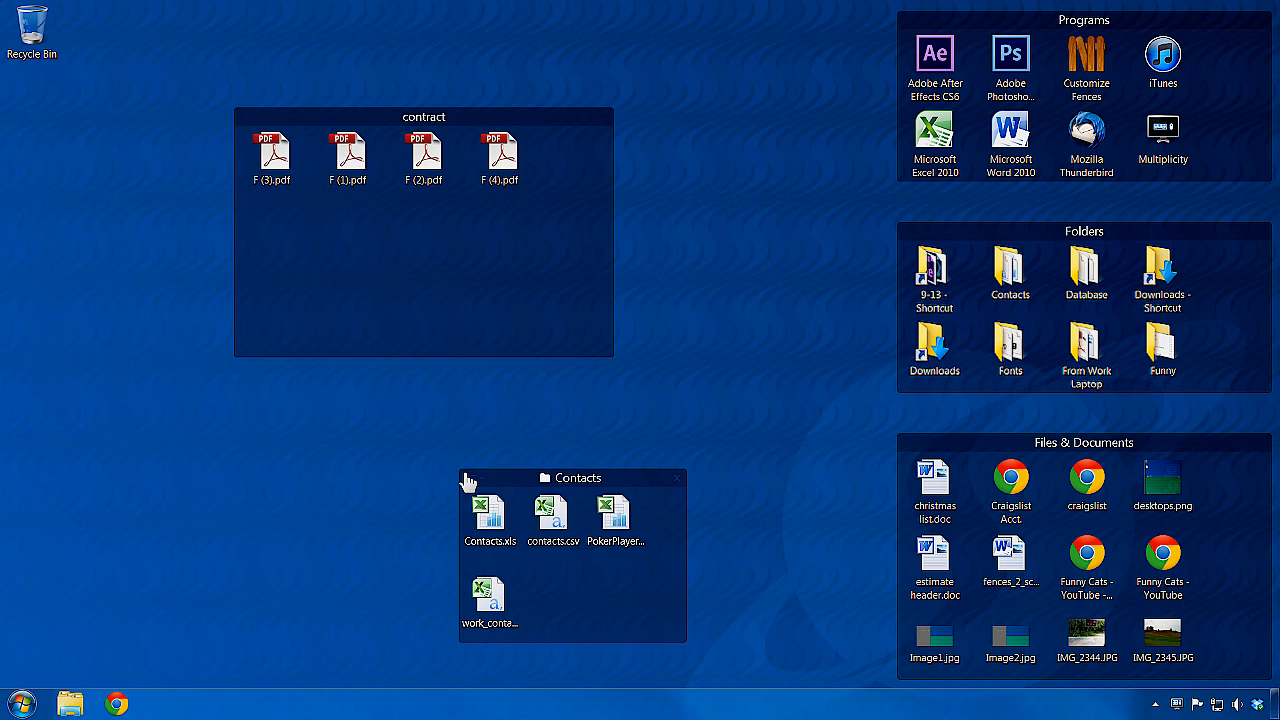
Switch the Contacts folder portal to Details view.
{"action": "left_click", "coordinate": [468, 476]}
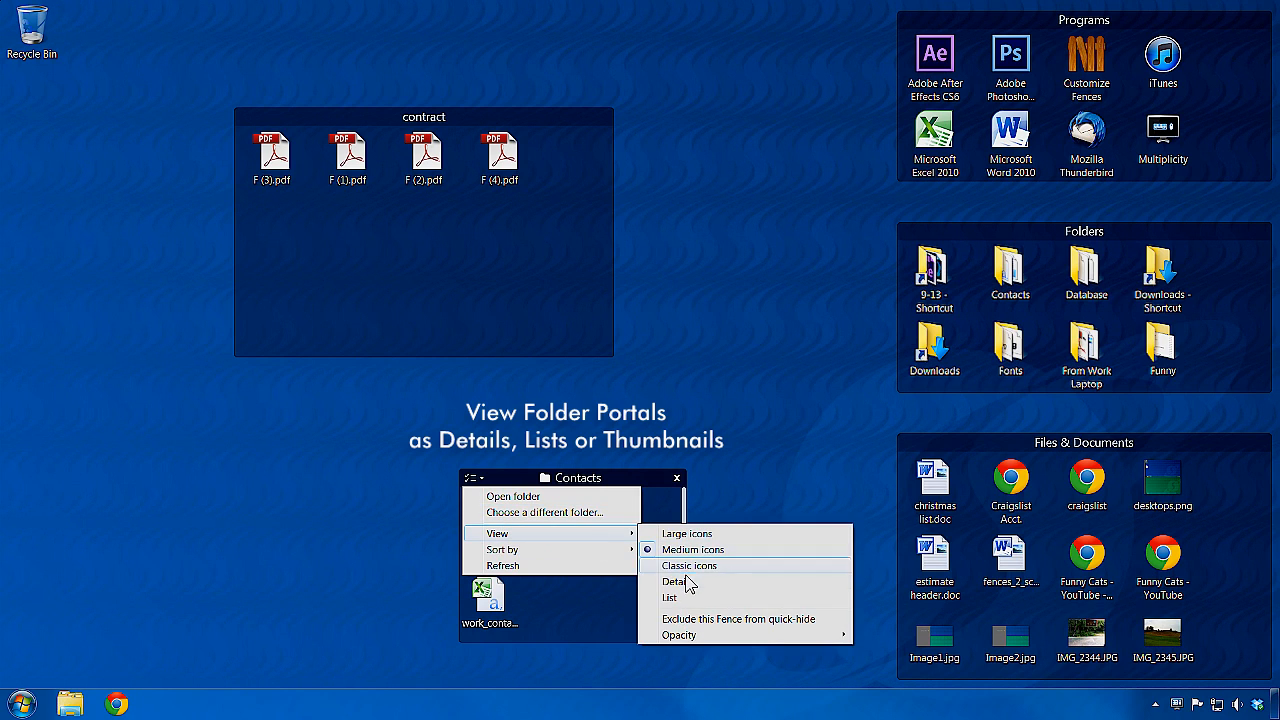
{"action": "left_click", "coordinate": [676, 582]}
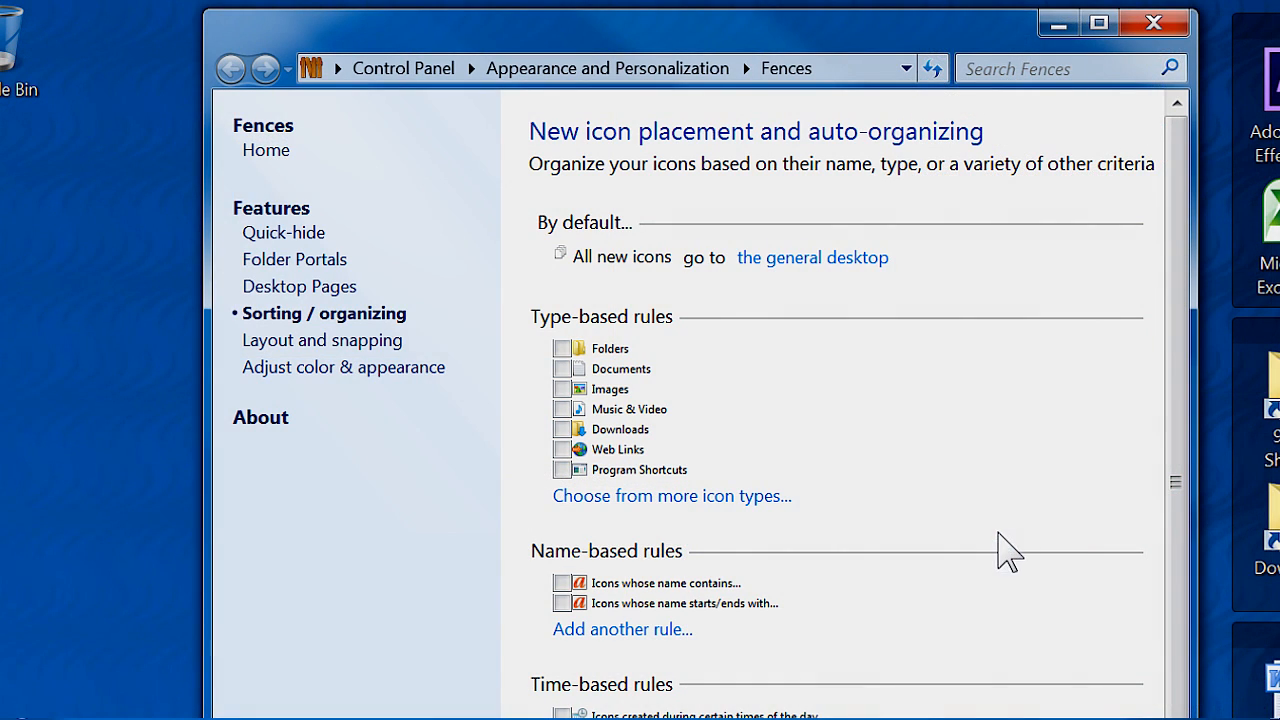
{"action": "mouse_move", "coordinate": [544, 524]}
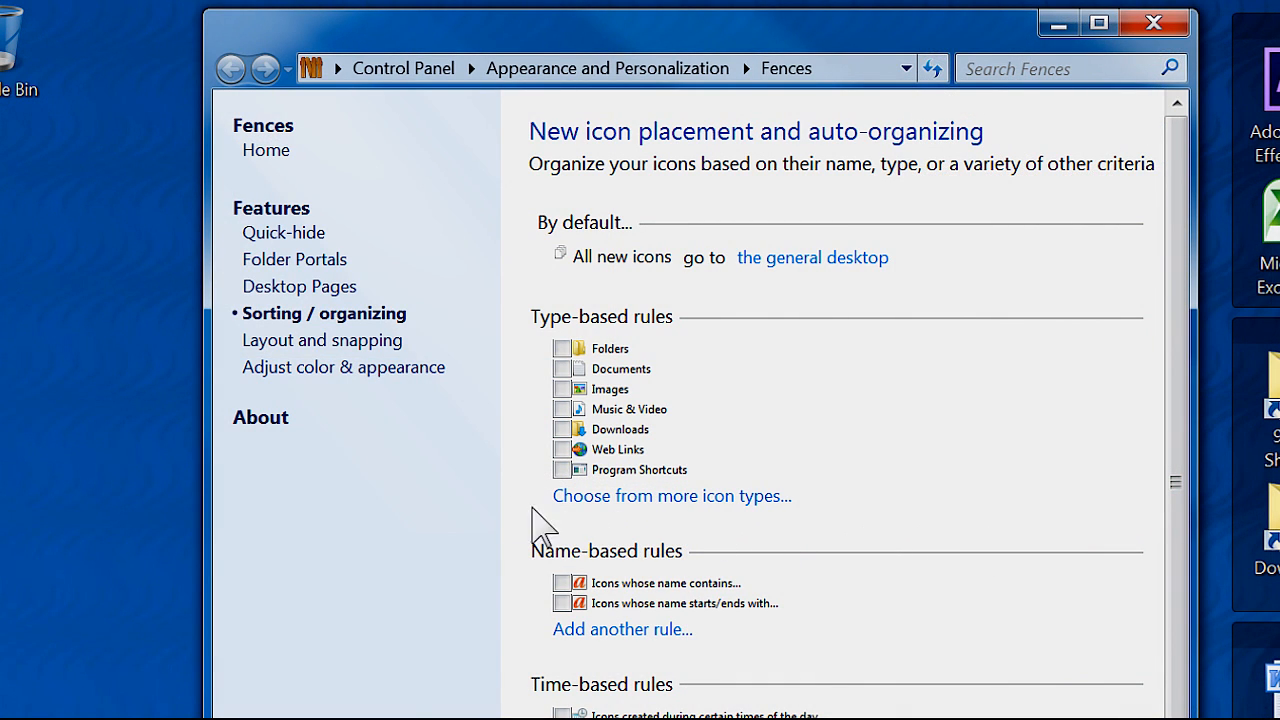
{"action": "mouse_move", "coordinate": [456, 324]}
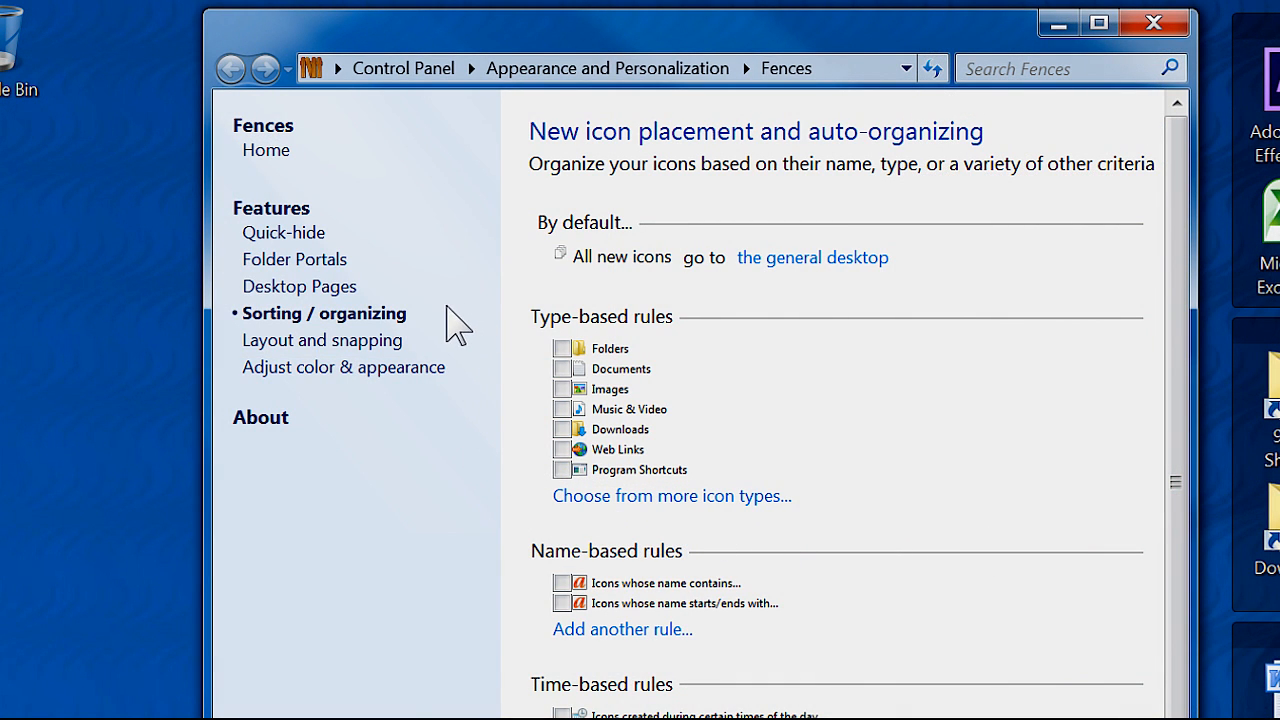
{"action": "mouse_move", "coordinate": [480, 336]}
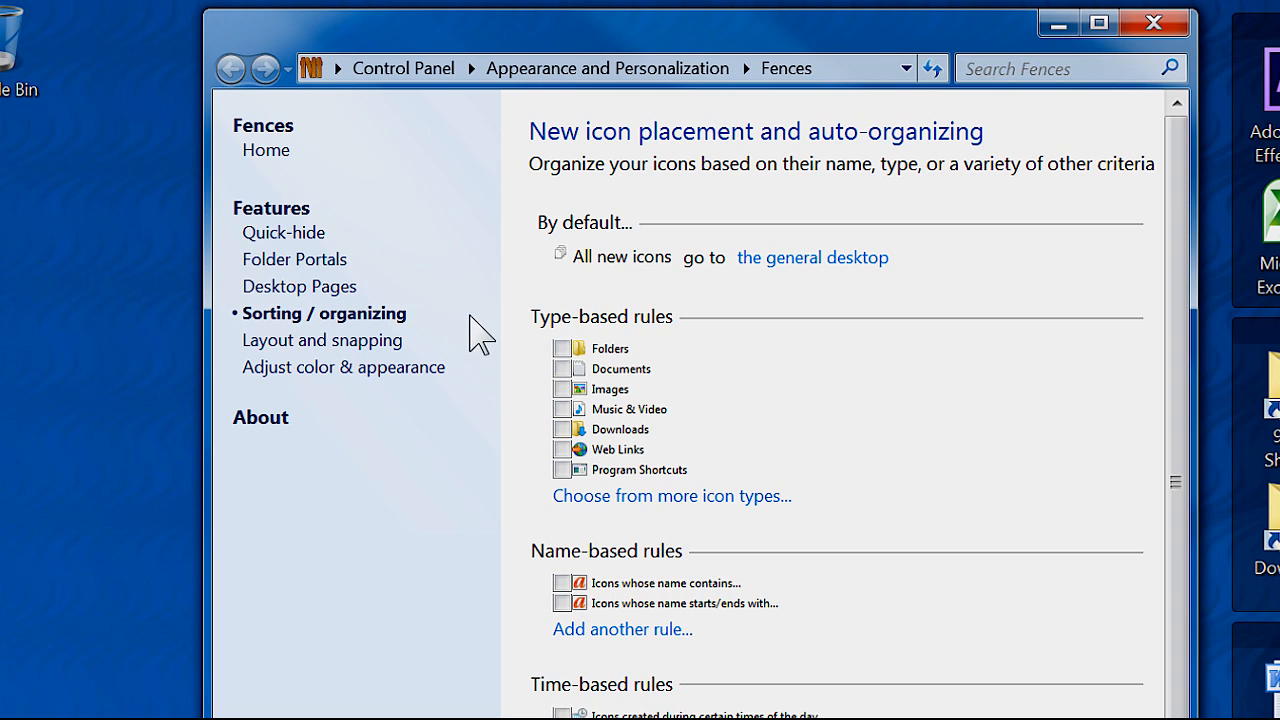
Enable type-based rules for new Images, Music & Video and Web Links.
{"action": "left_click", "coordinate": [562, 388]}
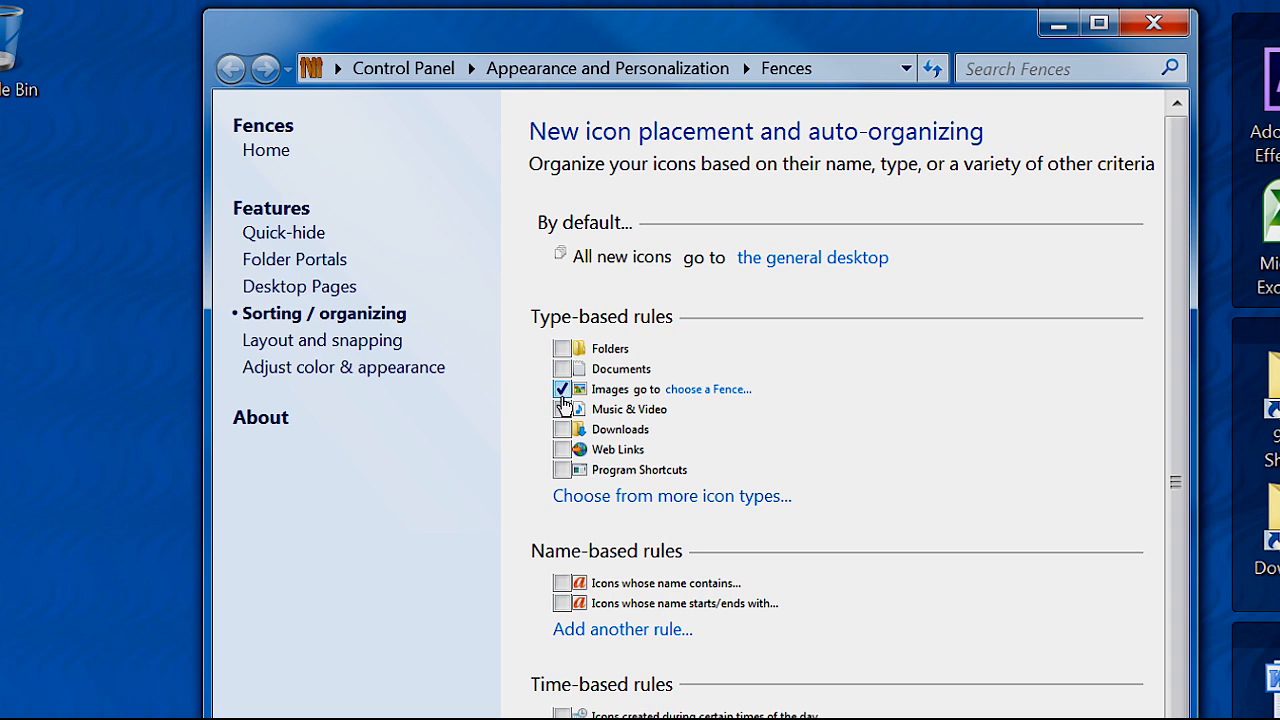
{"action": "left_click", "coordinate": [562, 408]}
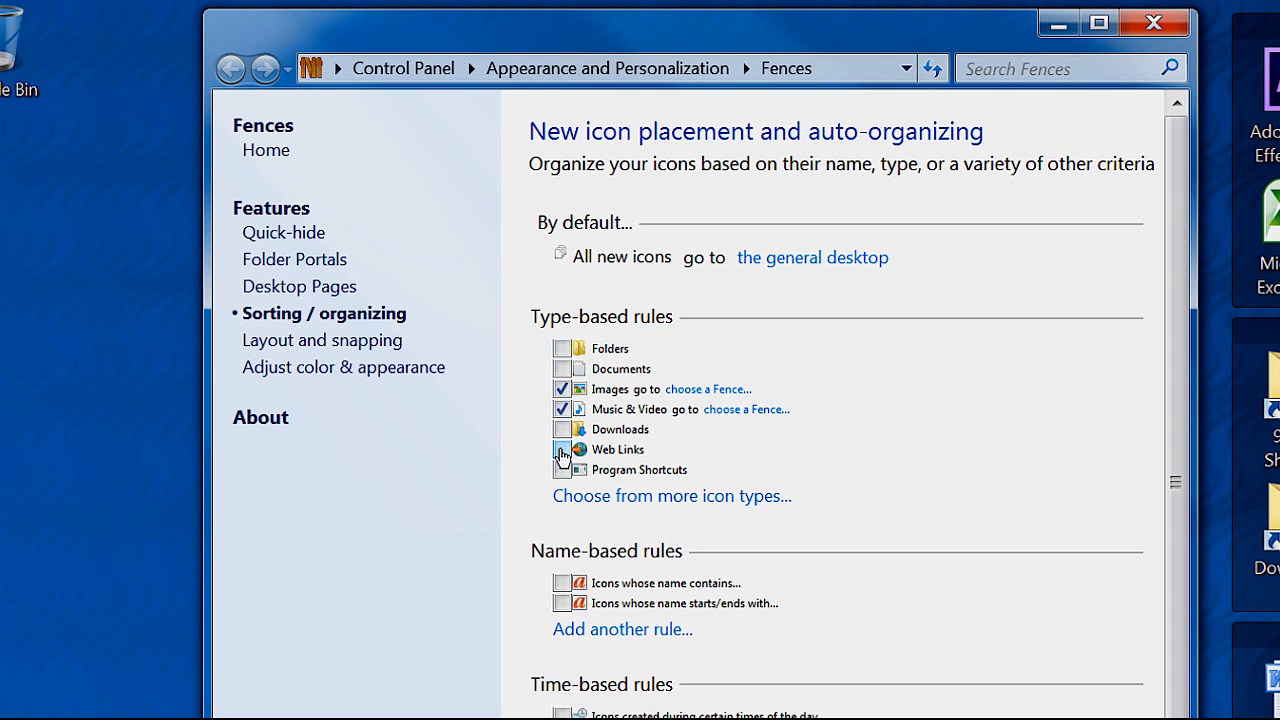
{"action": "left_click", "coordinate": [562, 448]}
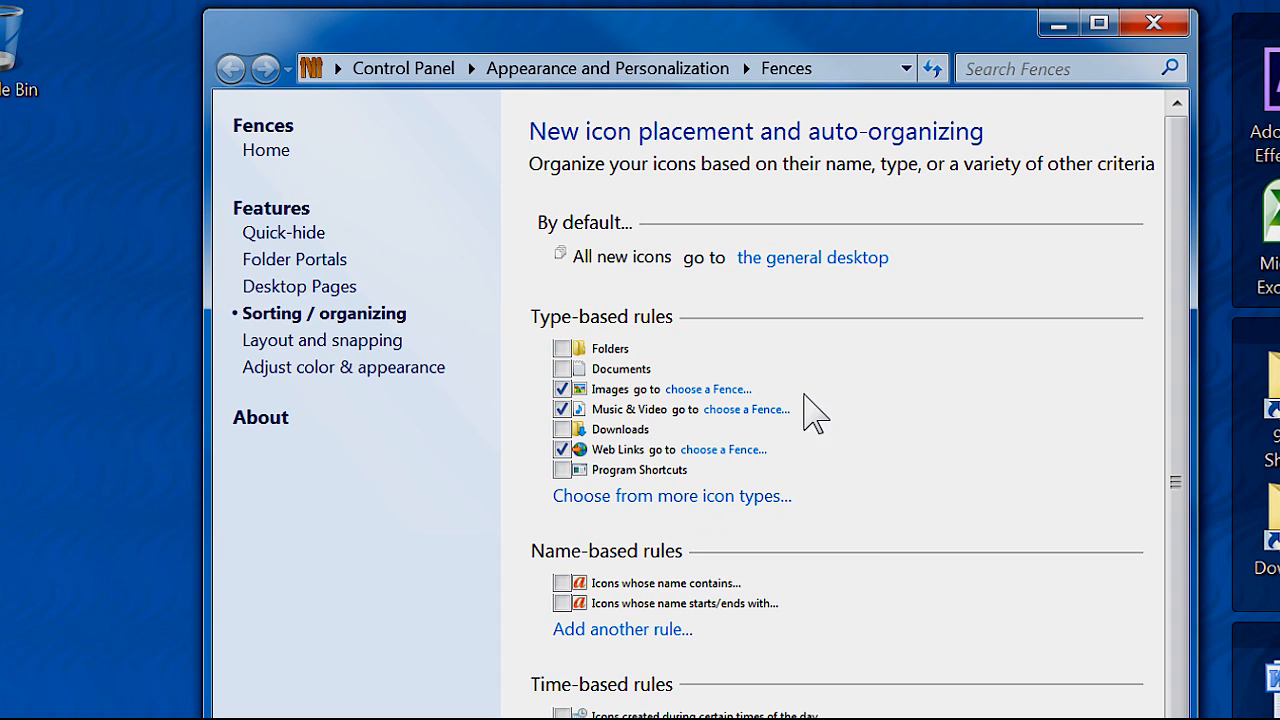
Route new images to the pics fence, music & video to video, and pick a fence for web links.
{"action": "left_click", "coordinate": [708, 388]}
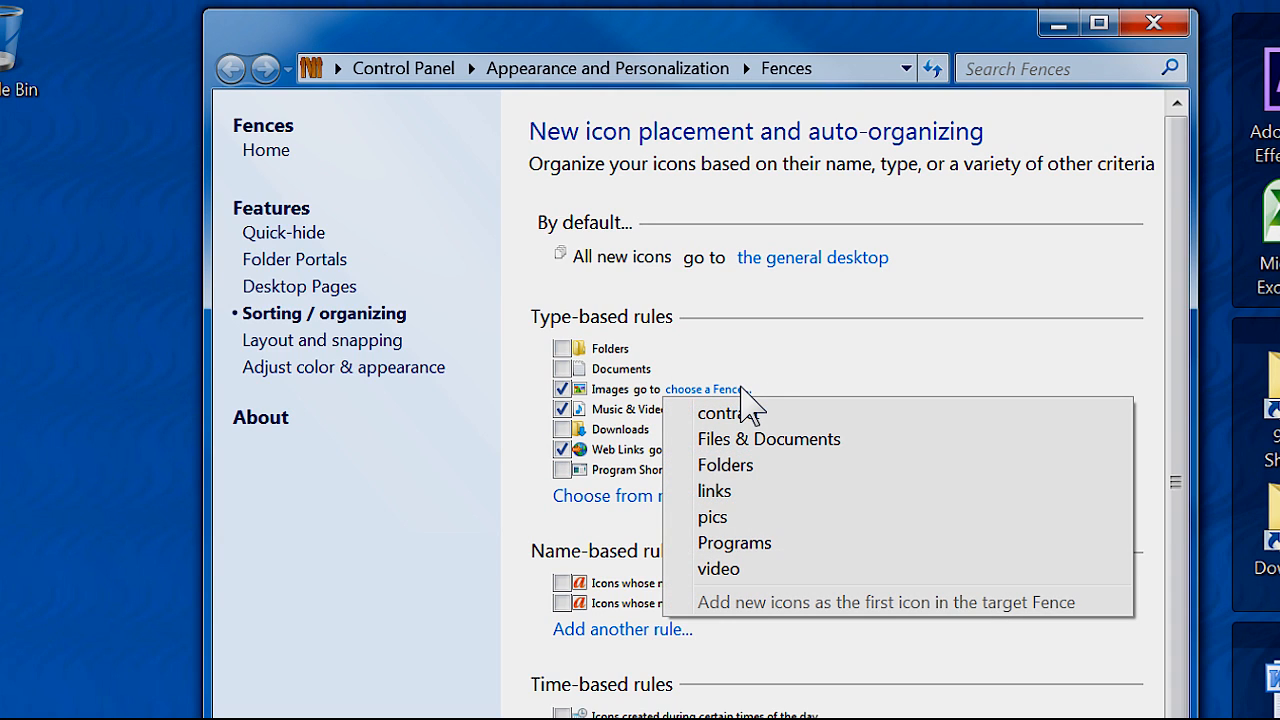
{"action": "mouse_move", "coordinate": [790, 524]}
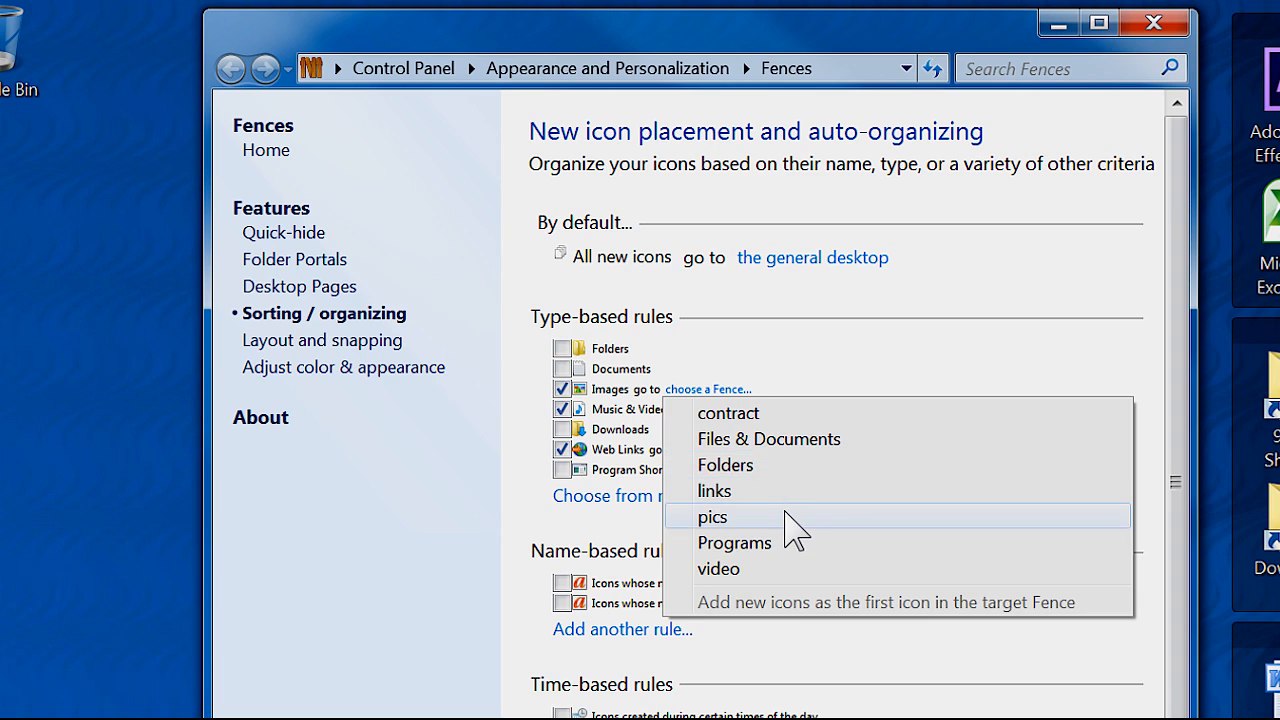
{"action": "left_click", "coordinate": [712, 516]}
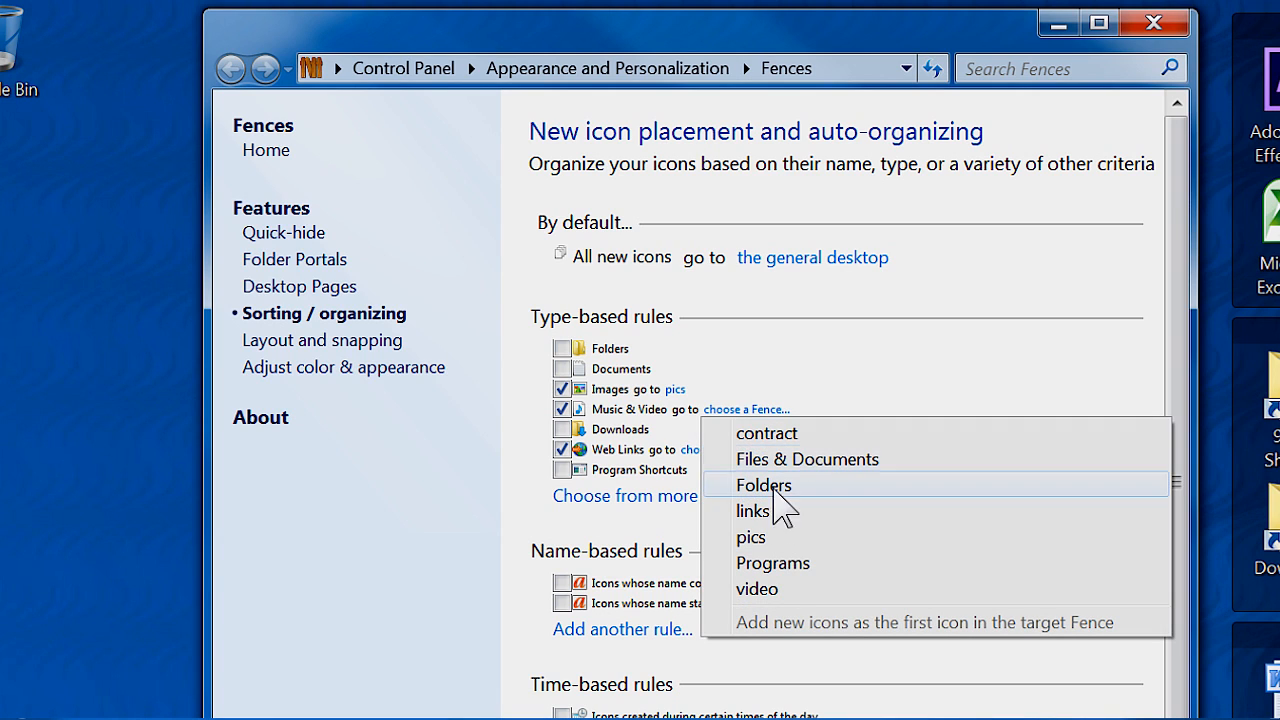
{"action": "left_click", "coordinate": [756, 588]}
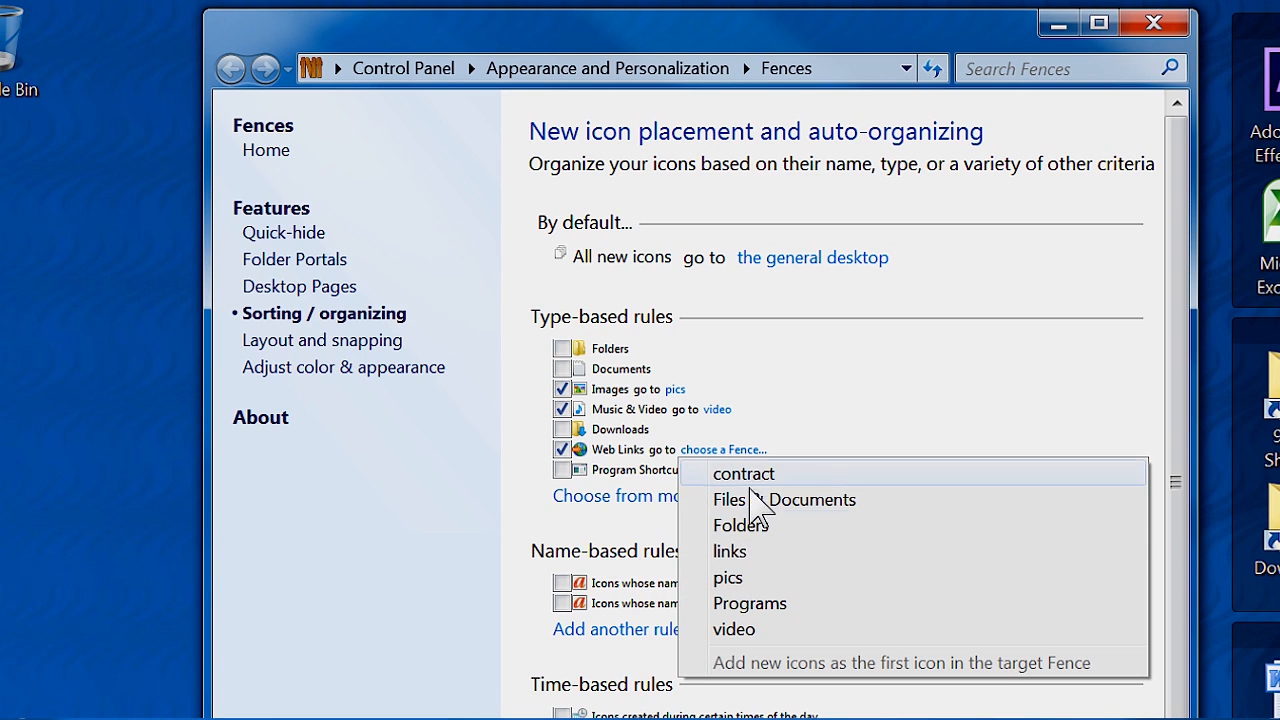
{"action": "left_click", "coordinate": [728, 552]}
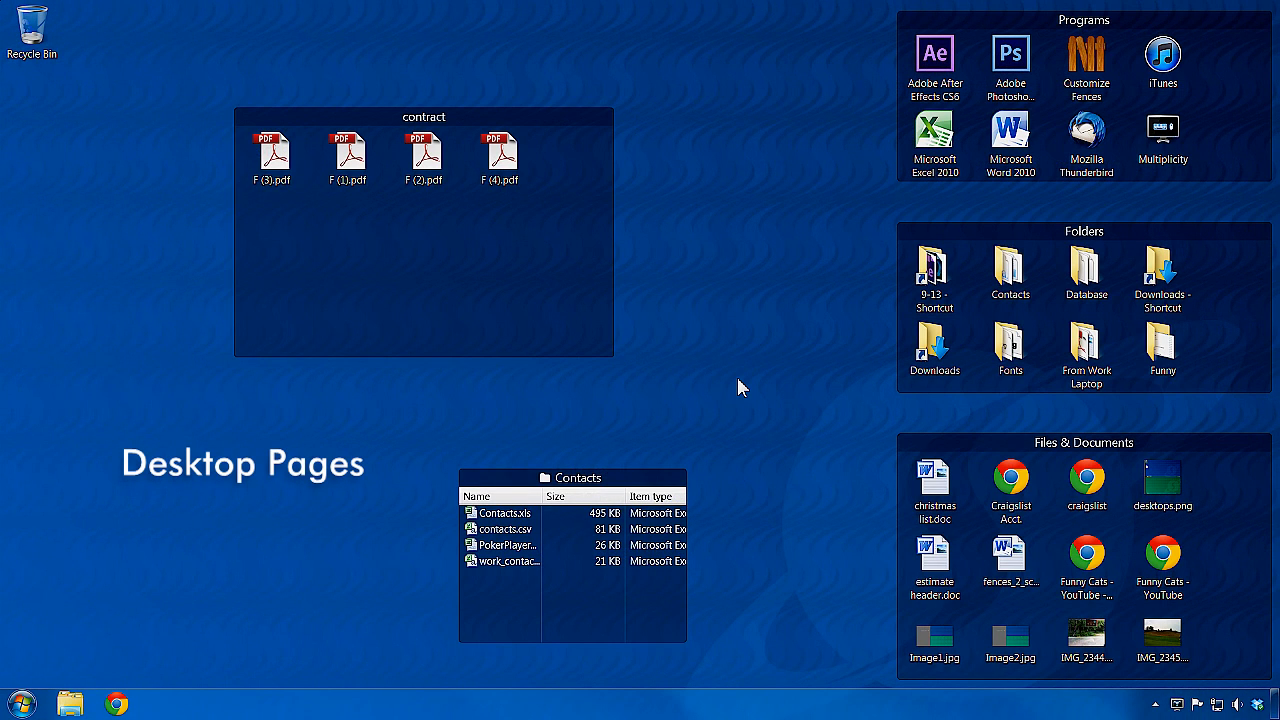
{"action": "mouse_move", "coordinate": [4, 144]}
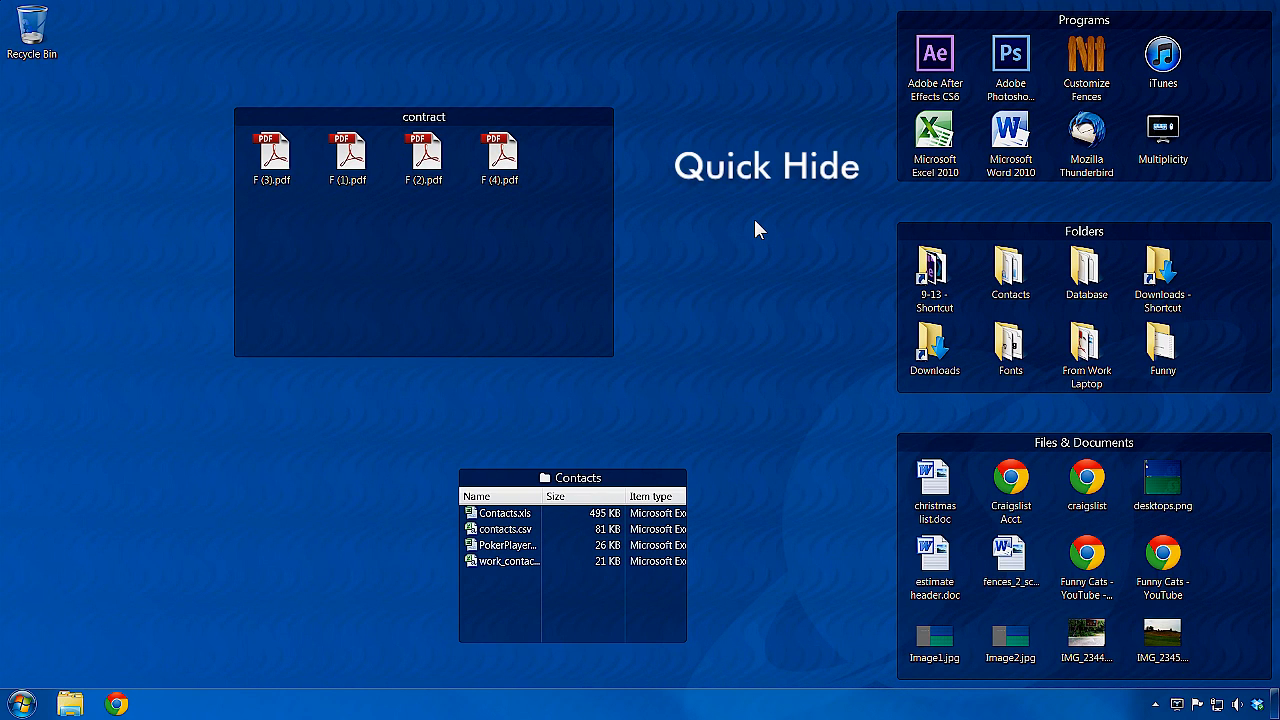
Close the Fences settings and double-click the desktop to try quick-hide.
{"action": "left_click", "coordinate": [766, 166]}
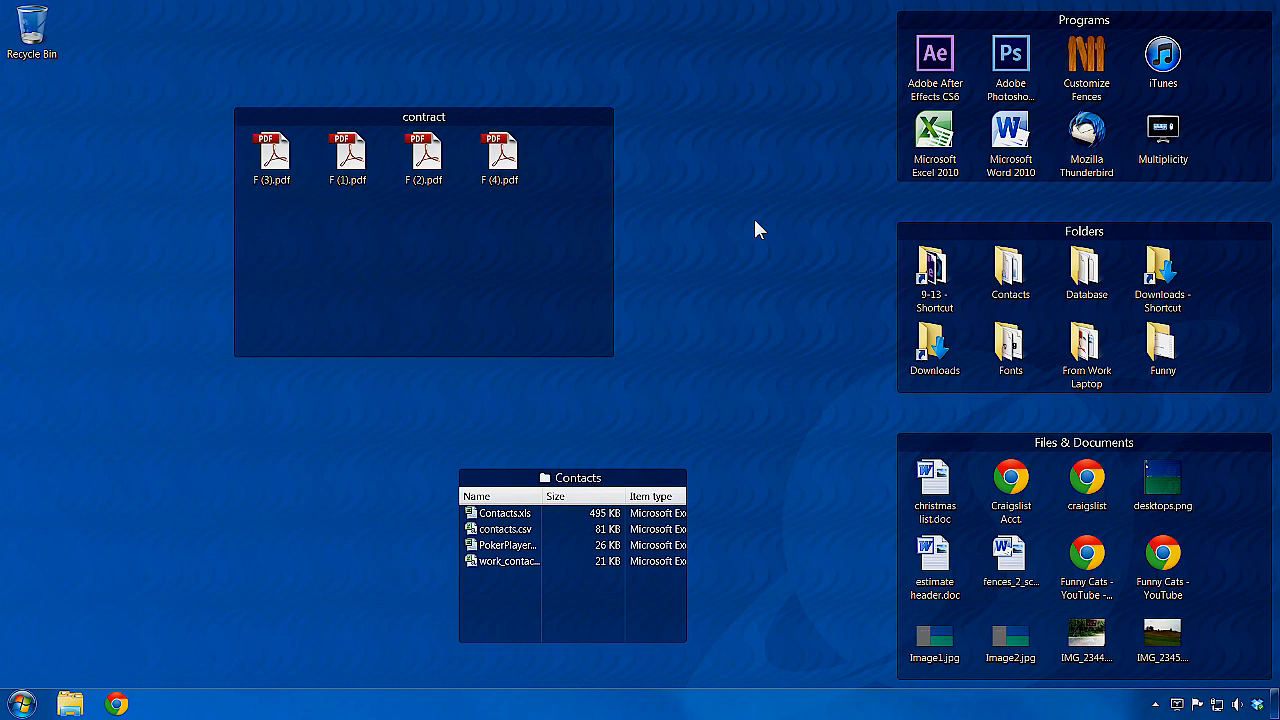
{"action": "double_click", "coordinate": [760, 230]}
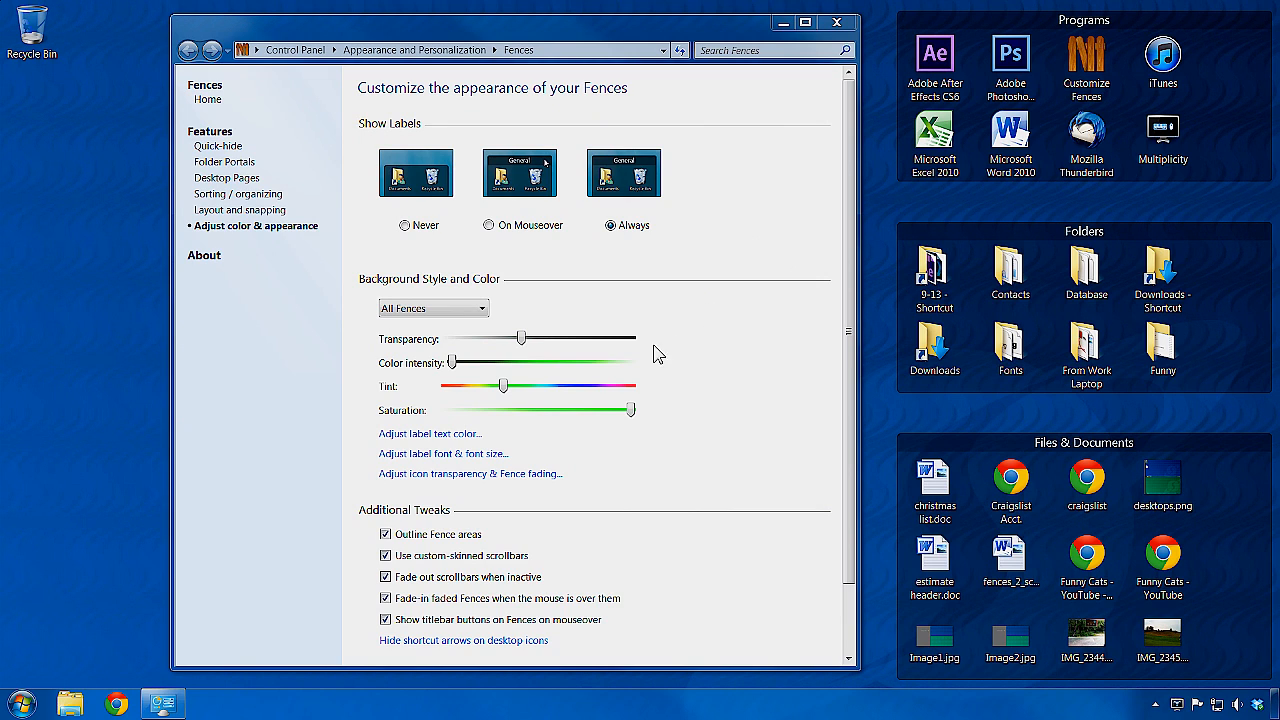
Raise the fences' colour intensity, then start using Fences from the welcome prompt.
{"action": "left_click_drag", "start_coordinate": [452, 362], "coordinate": [476, 362]}
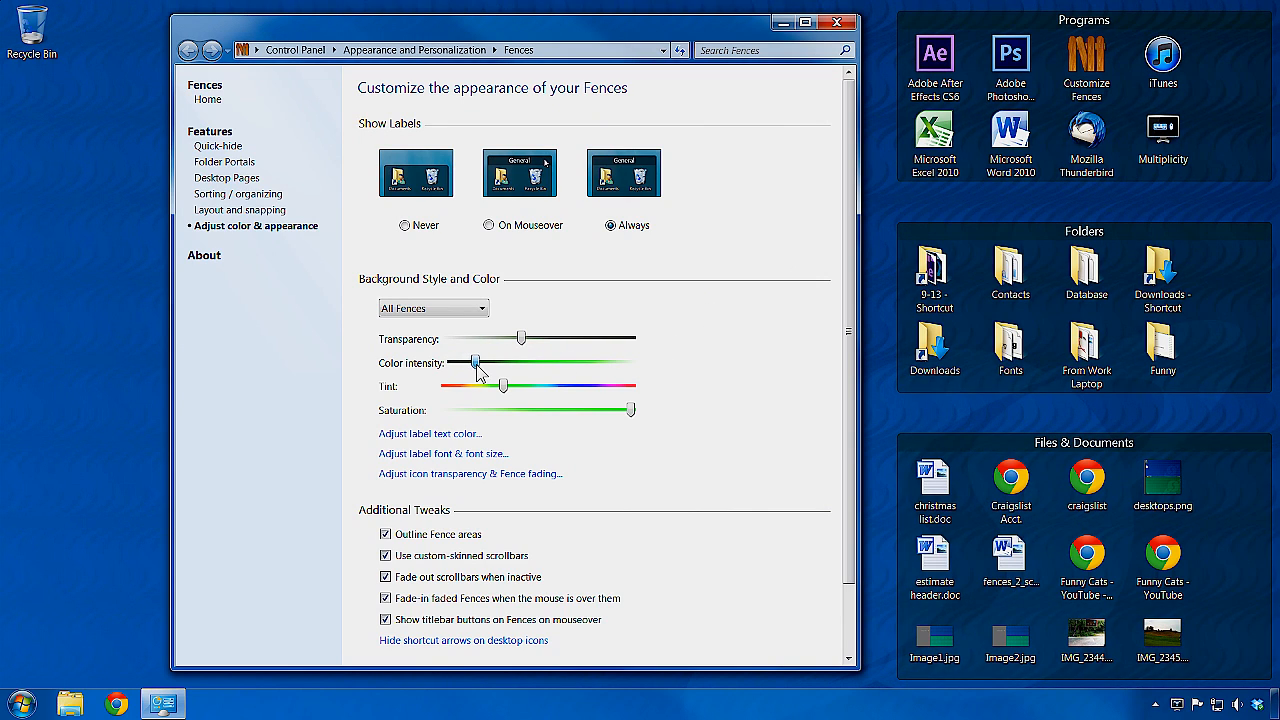
{"action": "left_click_drag", "start_coordinate": [476, 362], "coordinate": [516, 362]}
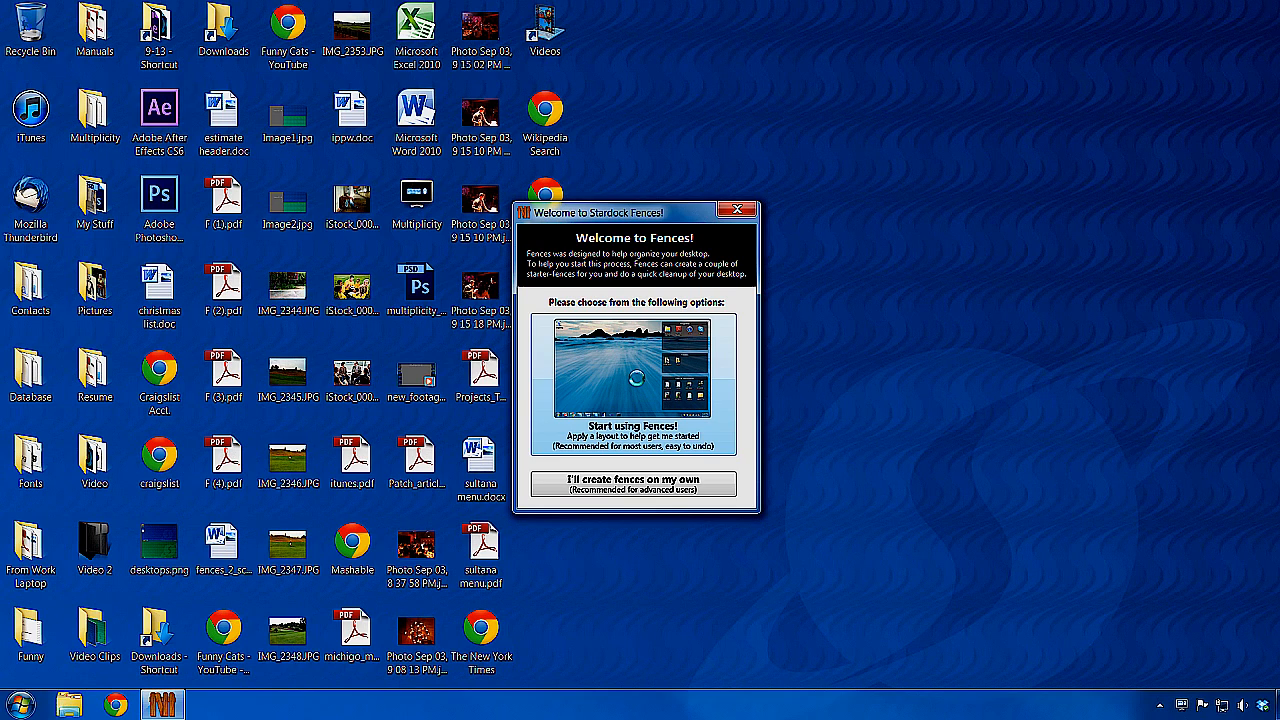
{"action": "left_click", "coordinate": [636, 380]}
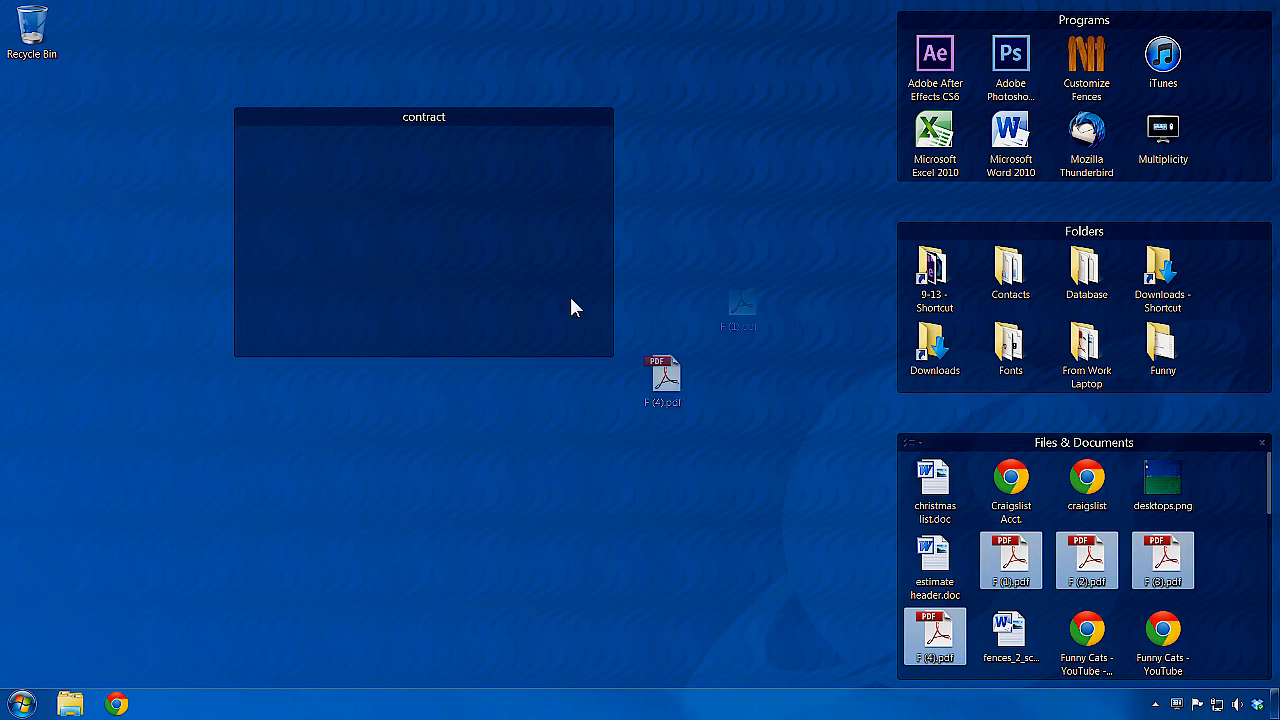